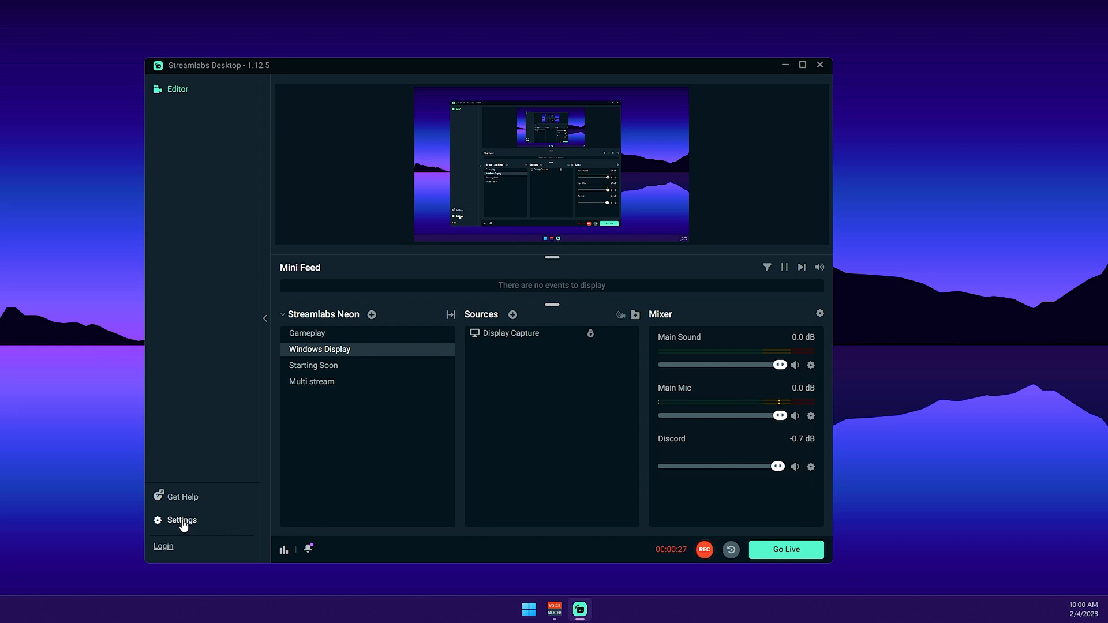
Open the Streamlabs Desktop Settings window from the sidebar
left_click(181, 521)
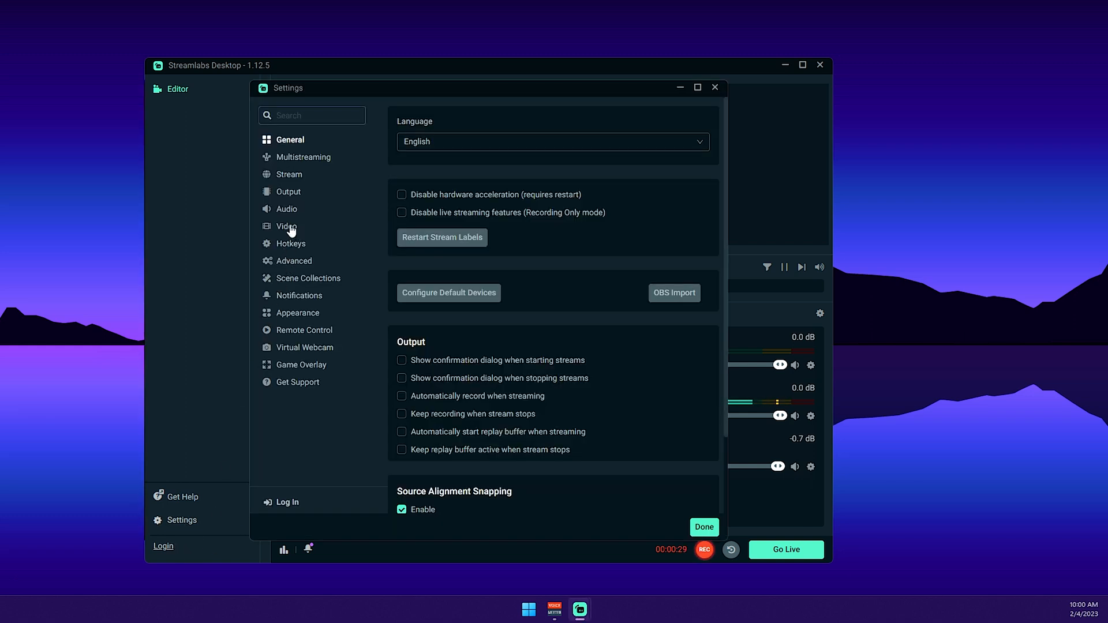
In Video settings, set output resolution to 1920x1080, matching the 1920x1080 base canvas at 60 FPS
left_click(286, 226)
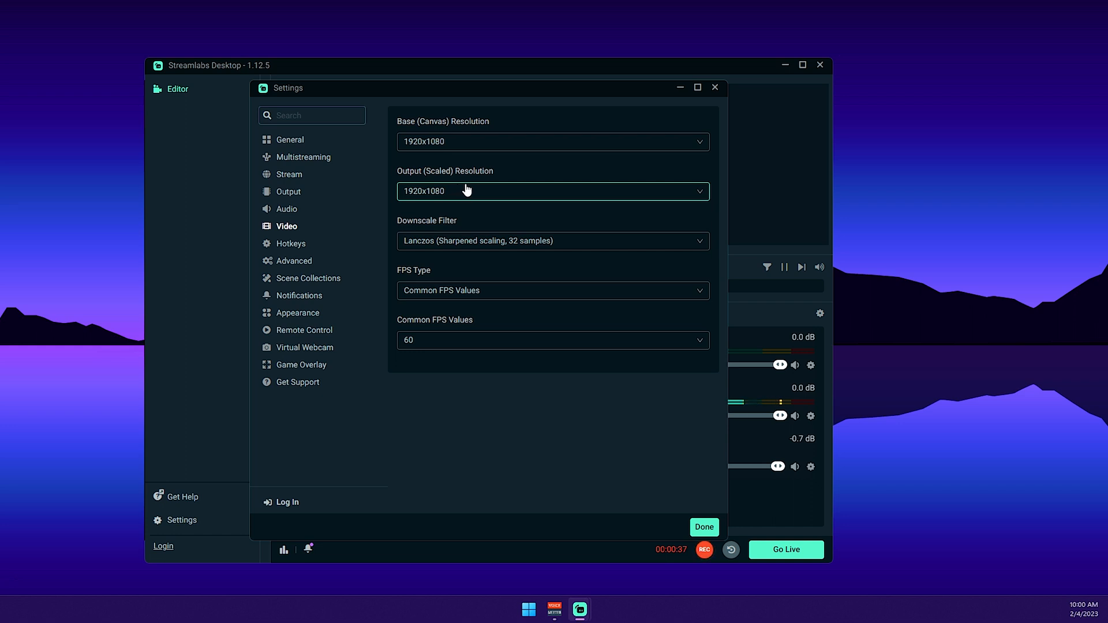
mouse_move(446, 191)
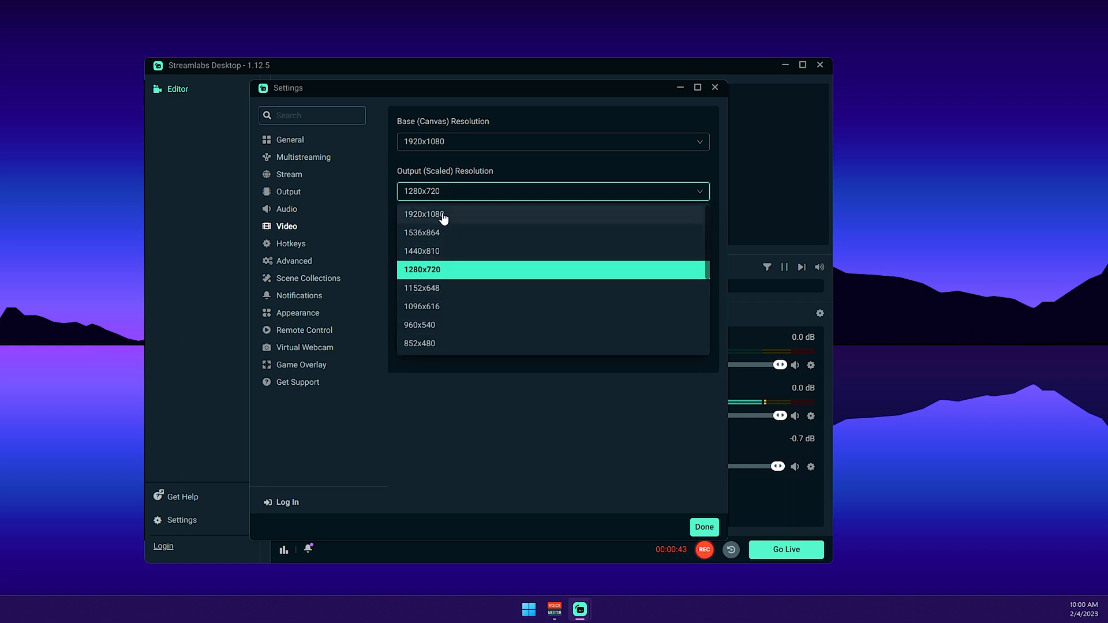
left_click(425, 215)
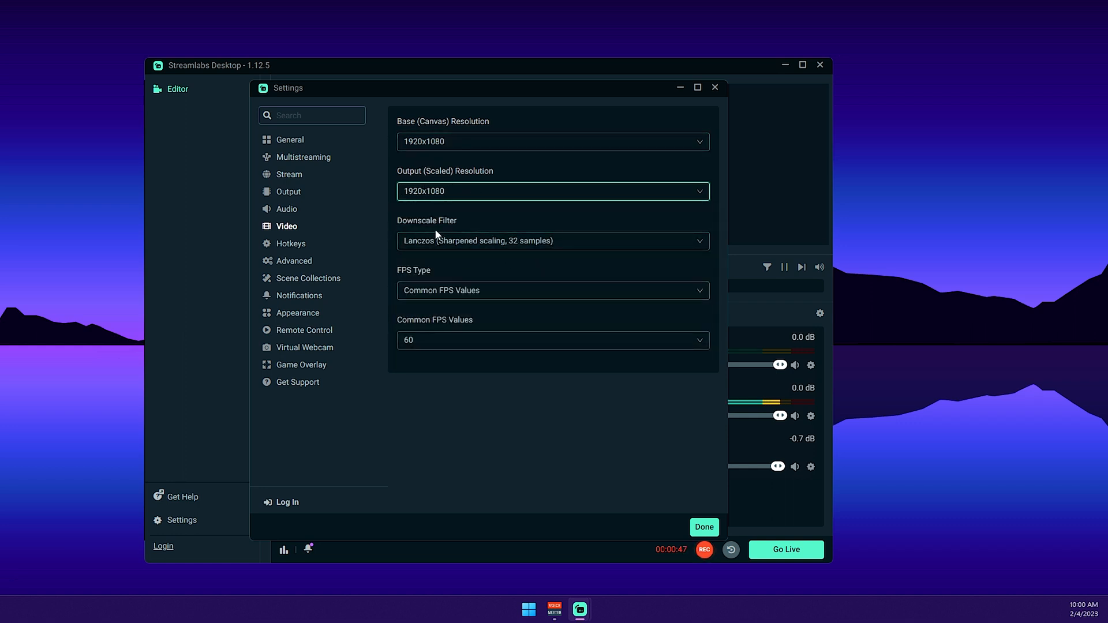
mouse_move(534, 248)
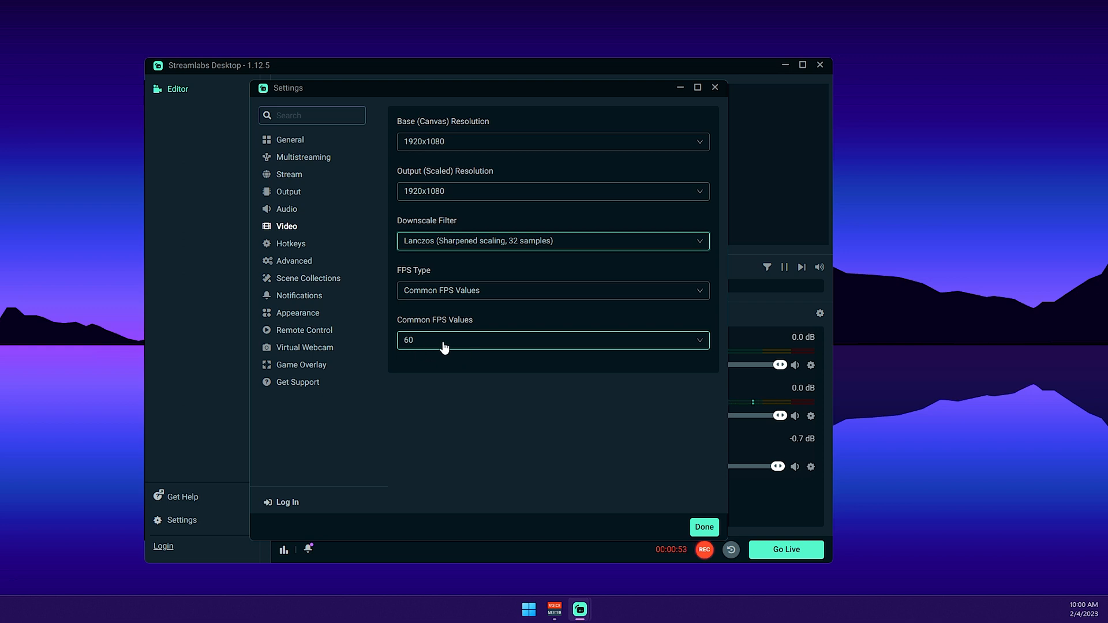
mouse_move(363, 253)
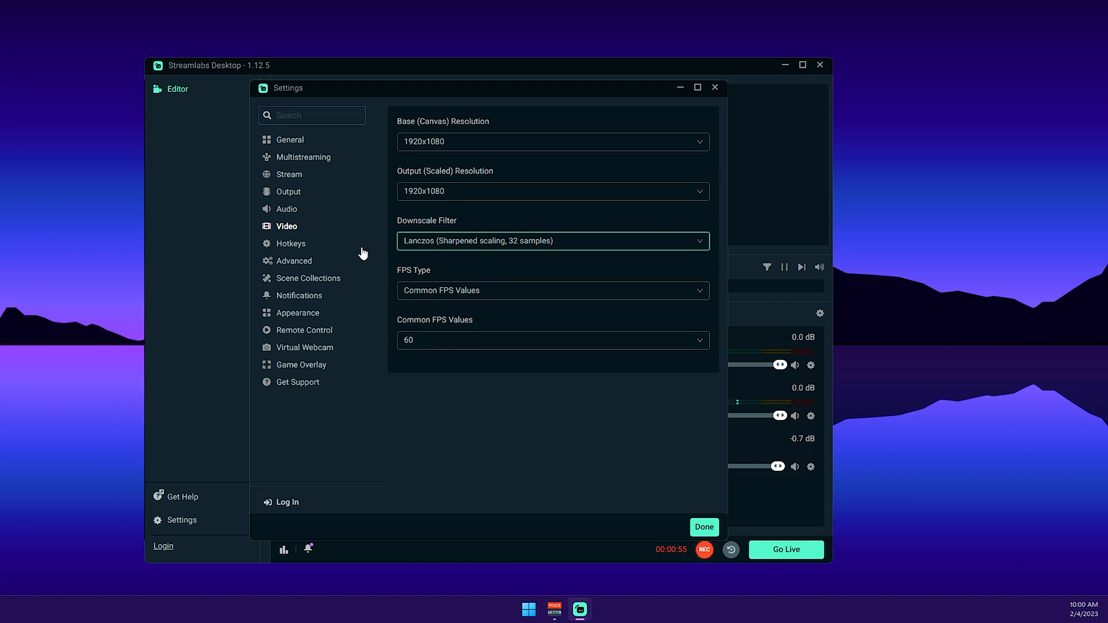
In Output > Recording, enable audio tracks 2 and 3 alongside track 1 with the H.265 (HEVC) encoder
left_click(287, 191)
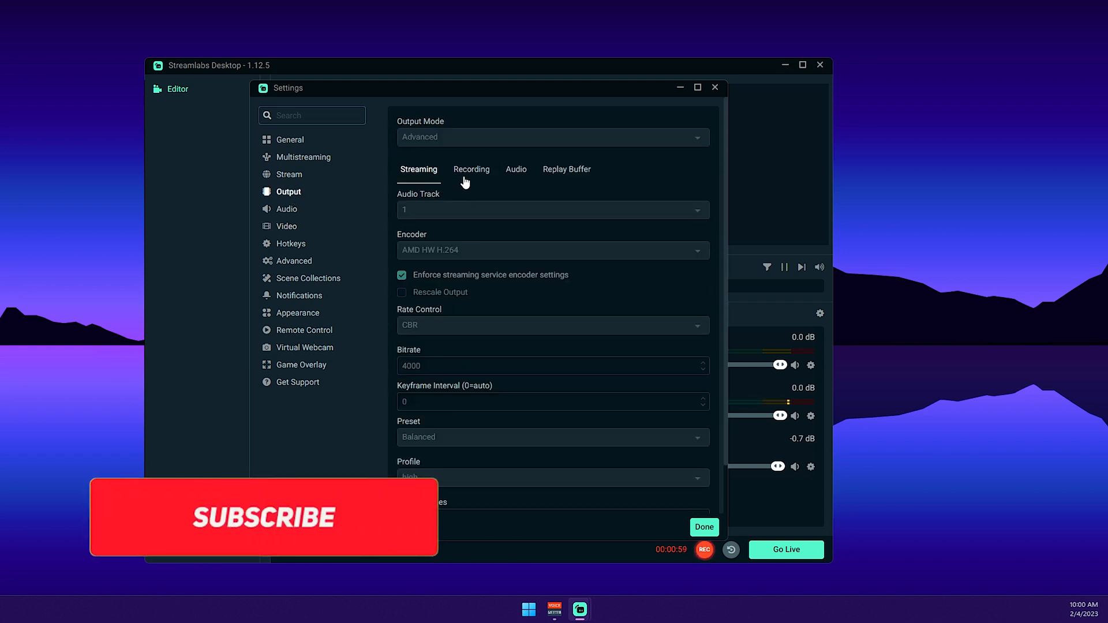
left_click(470, 169)
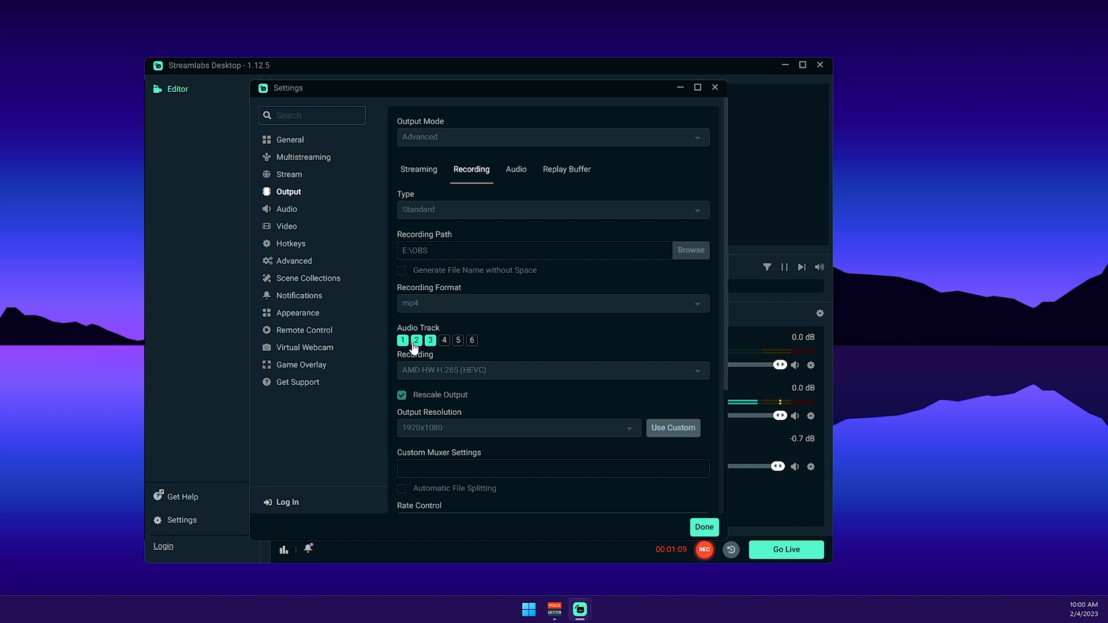
left_click(431, 340)
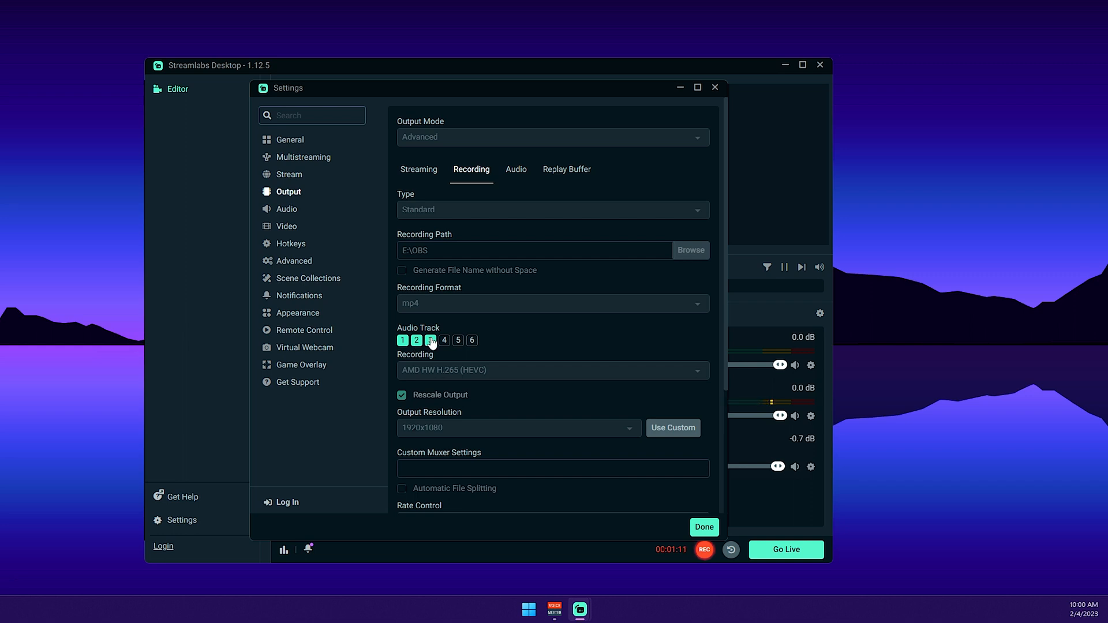
left_click(431, 340)
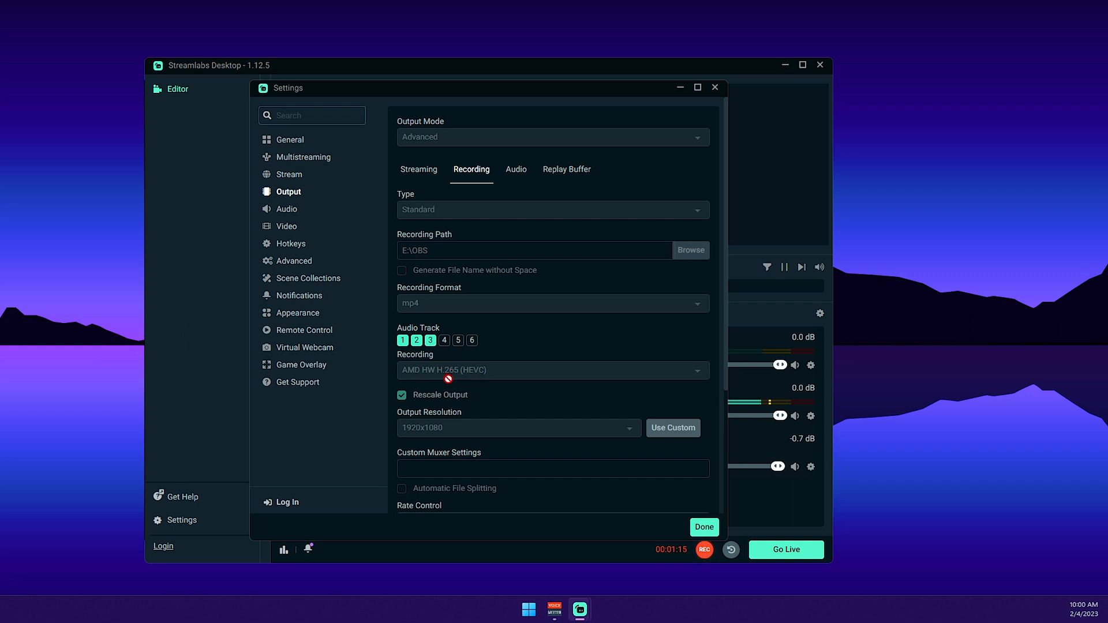
mouse_move(510, 371)
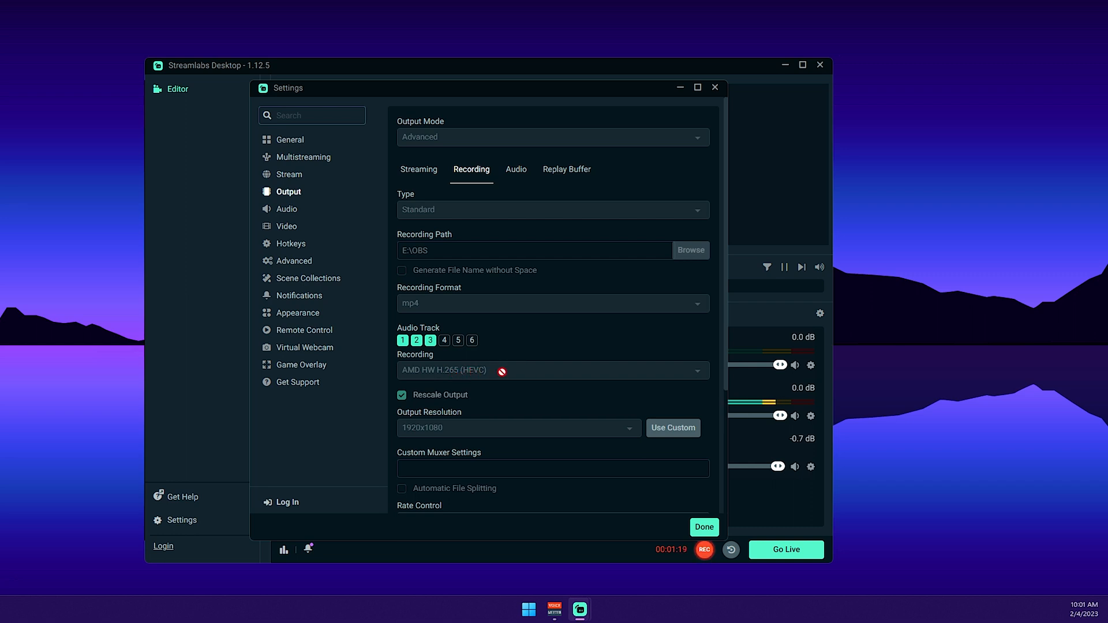
mouse_move(490, 374)
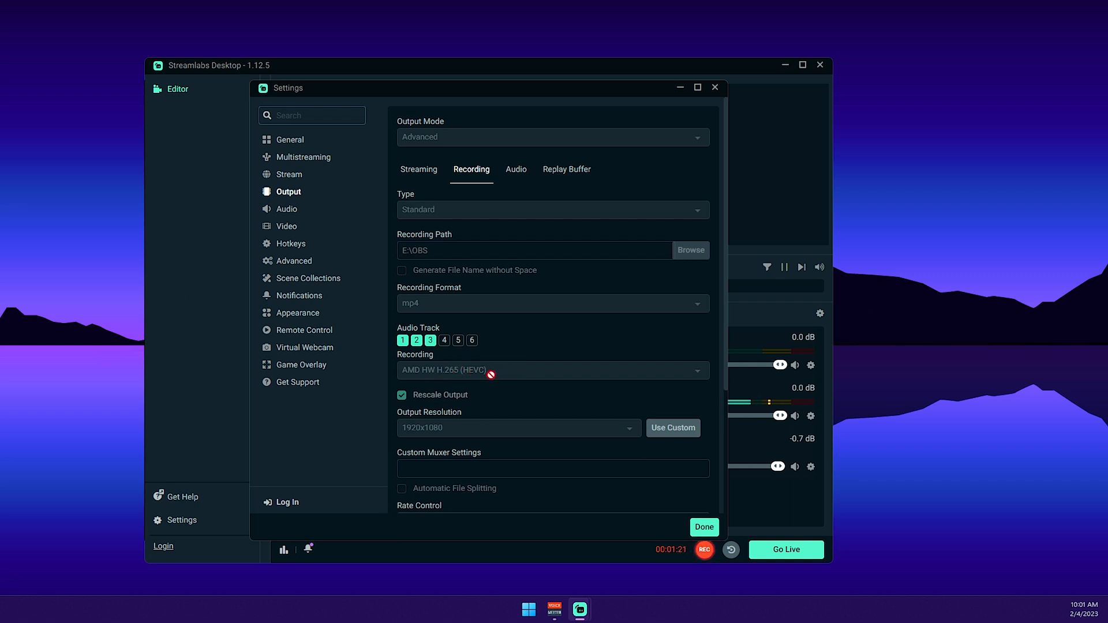
mouse_move(456, 412)
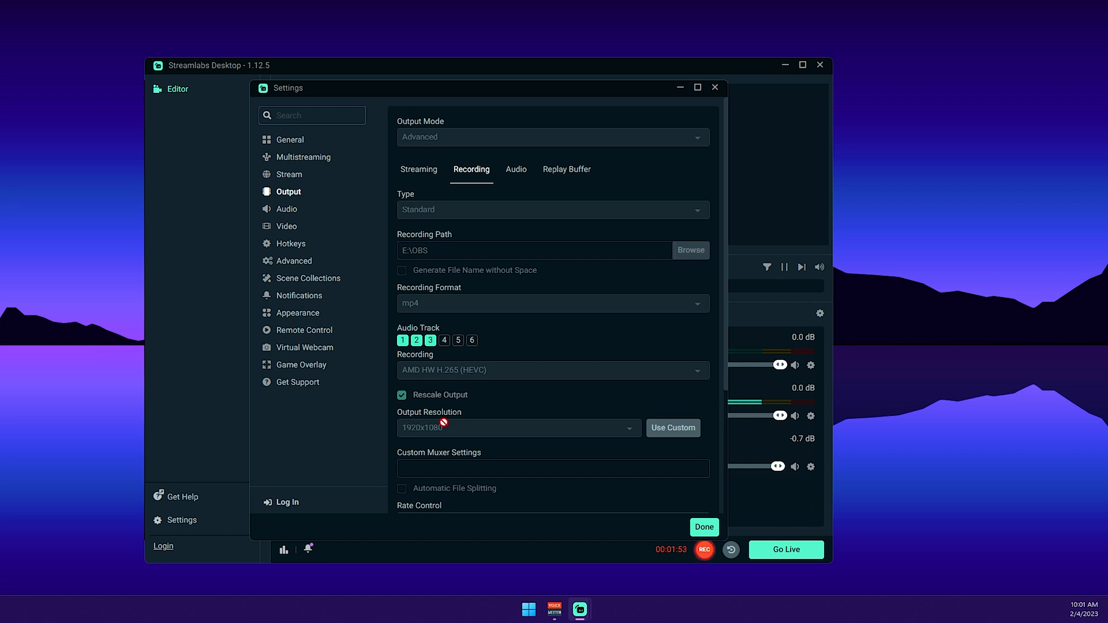
Review recording at CBR, 30000 bitrate and Quality preset, then close settings with Done
scroll("down", 3)
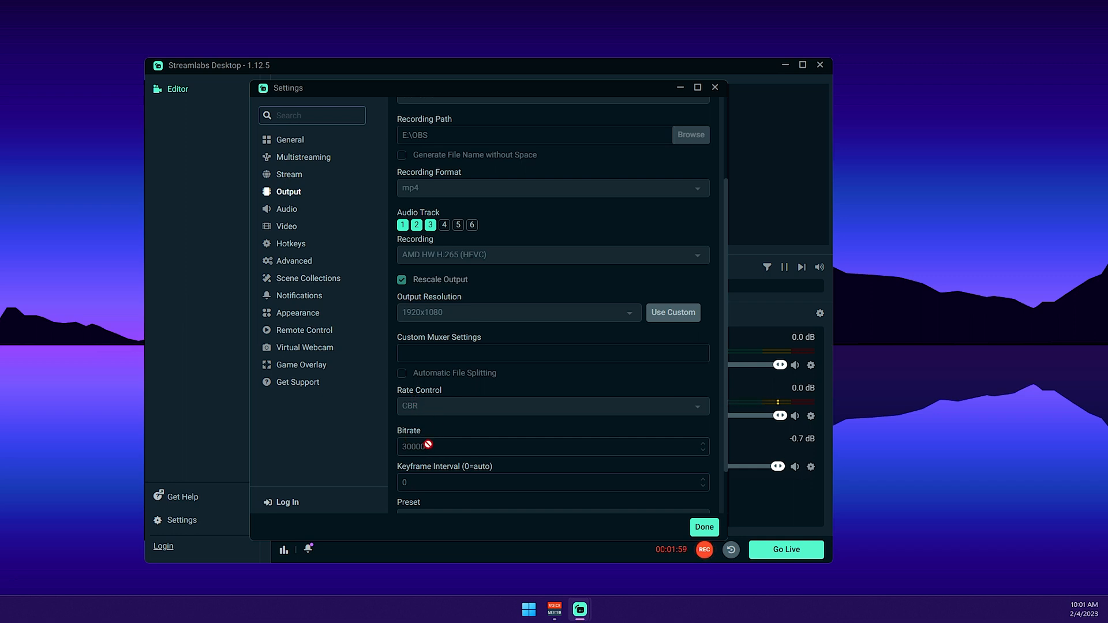
mouse_move(429, 438)
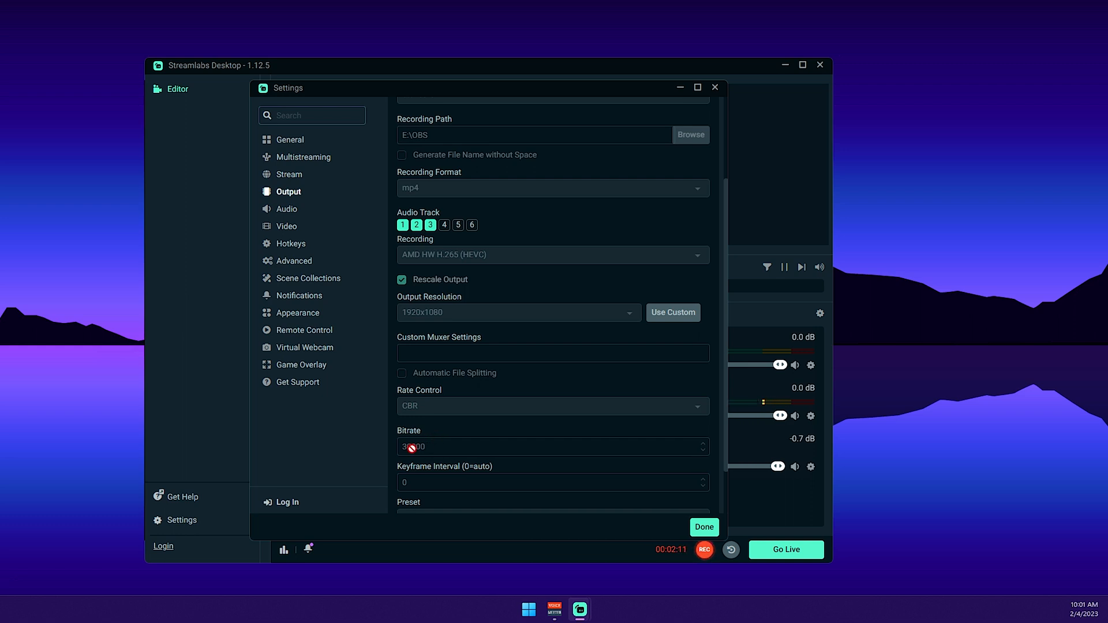
scroll("down", 3)
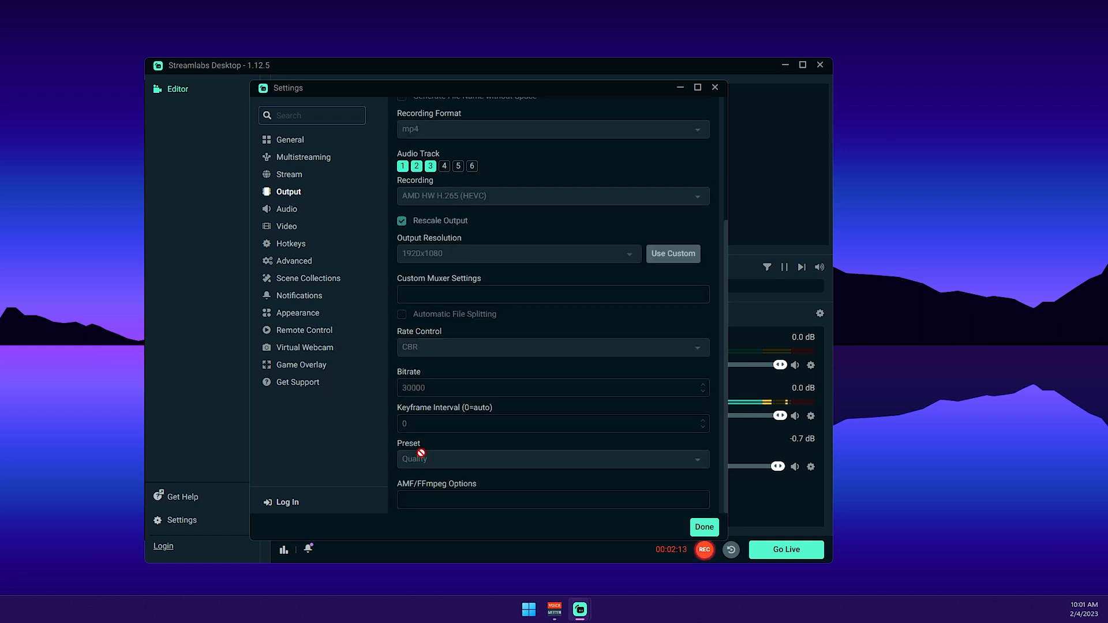
mouse_move(460, 441)
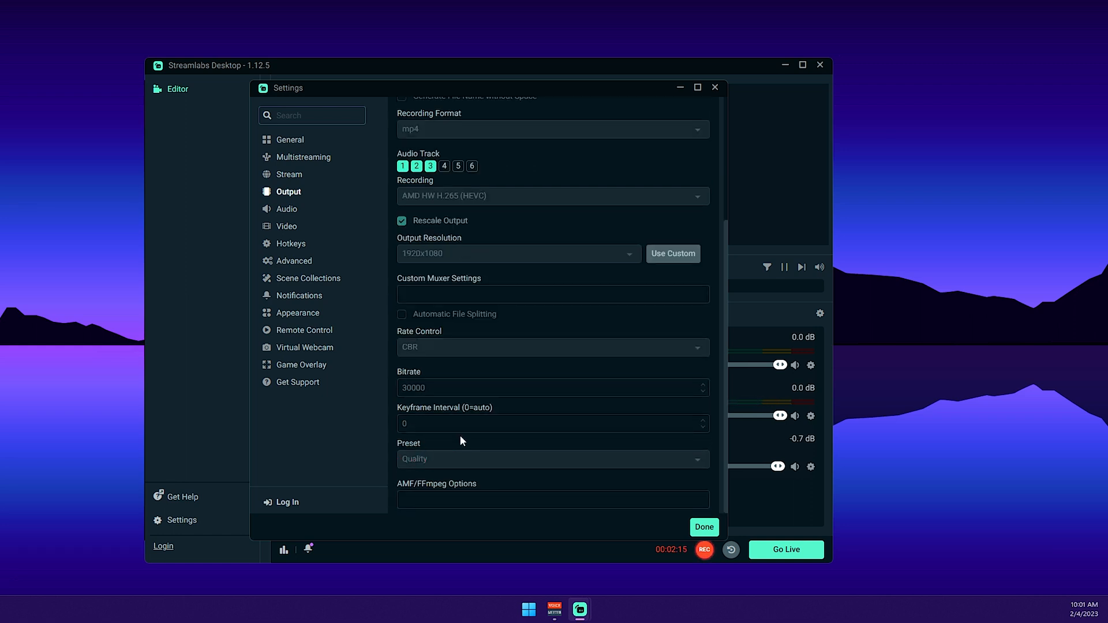
left_click(703, 527)
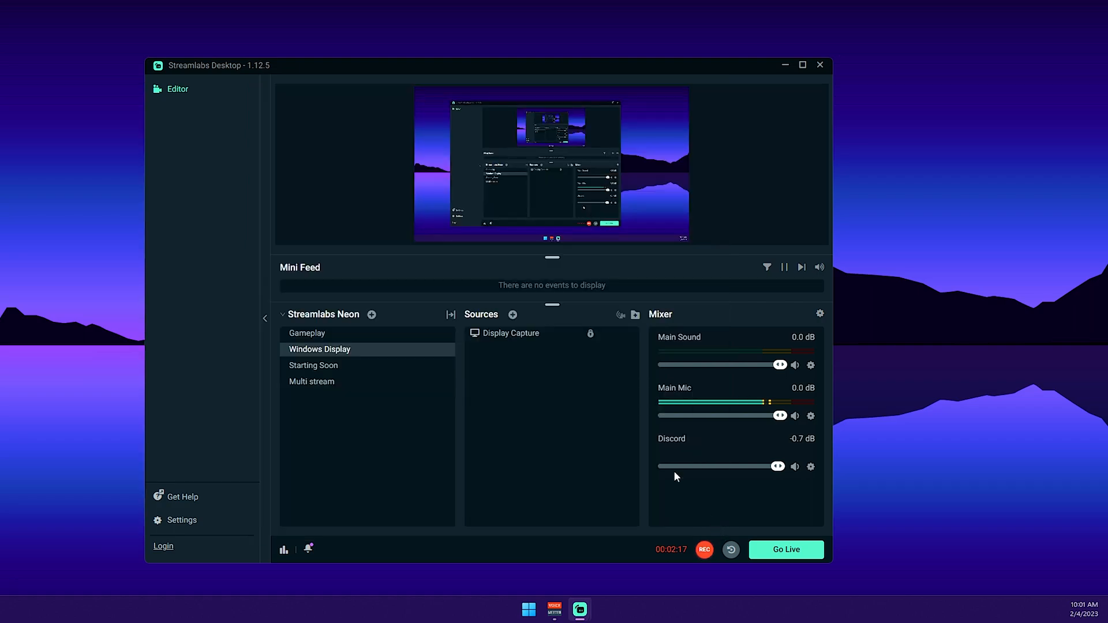